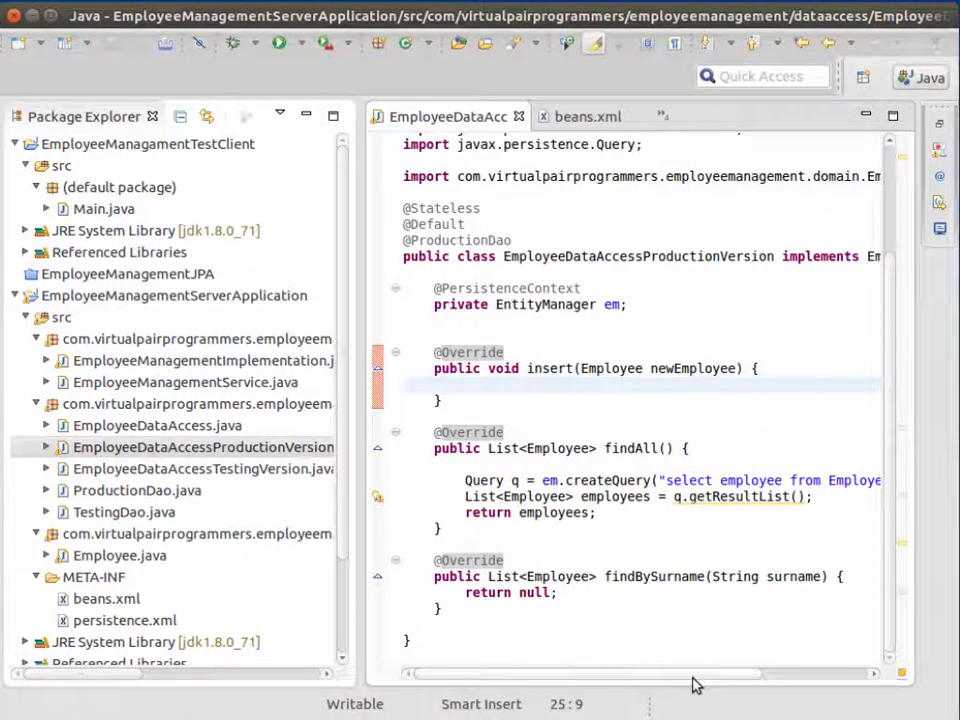
{"action": "type", "text": "em.persist(arg0);"}
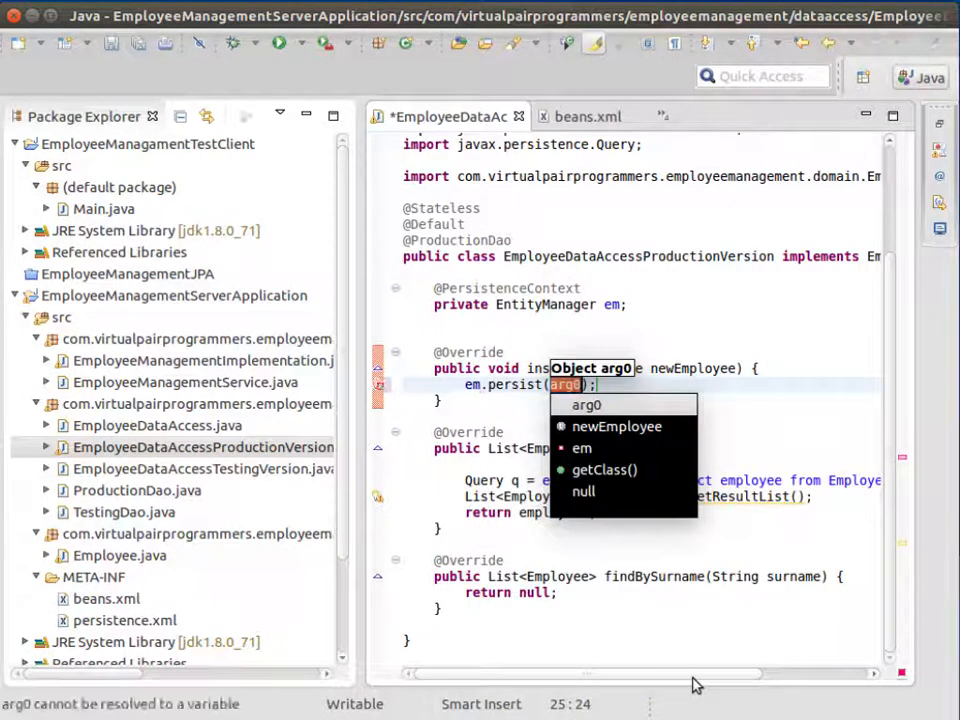
{"action": "mouse_move", "coordinate": [844, 400]}
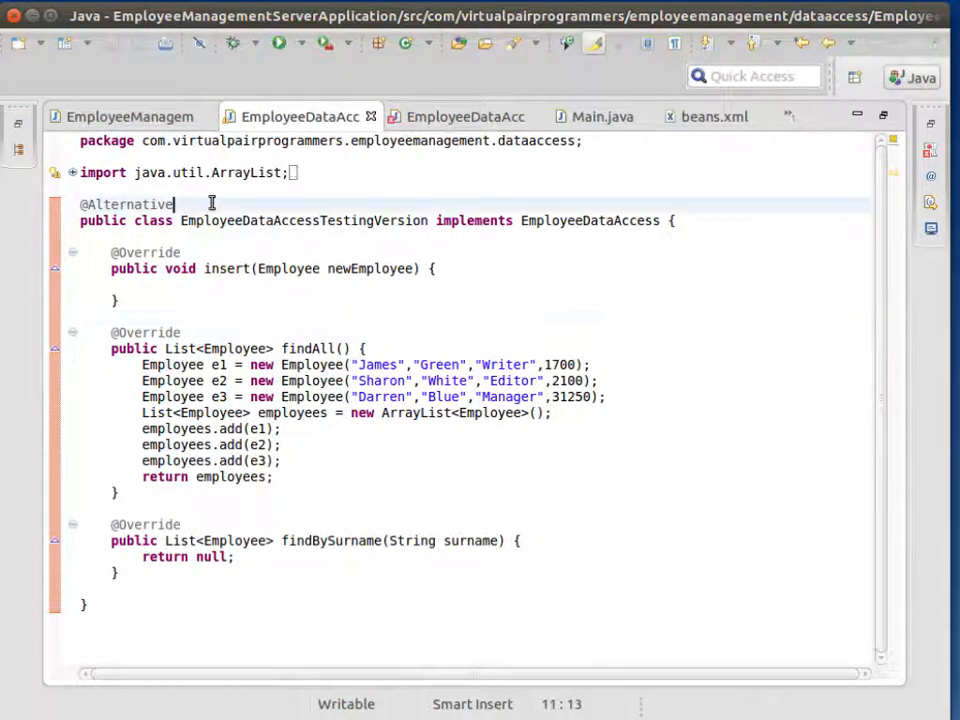
{"action": "type", "text": "@TestingDao"}
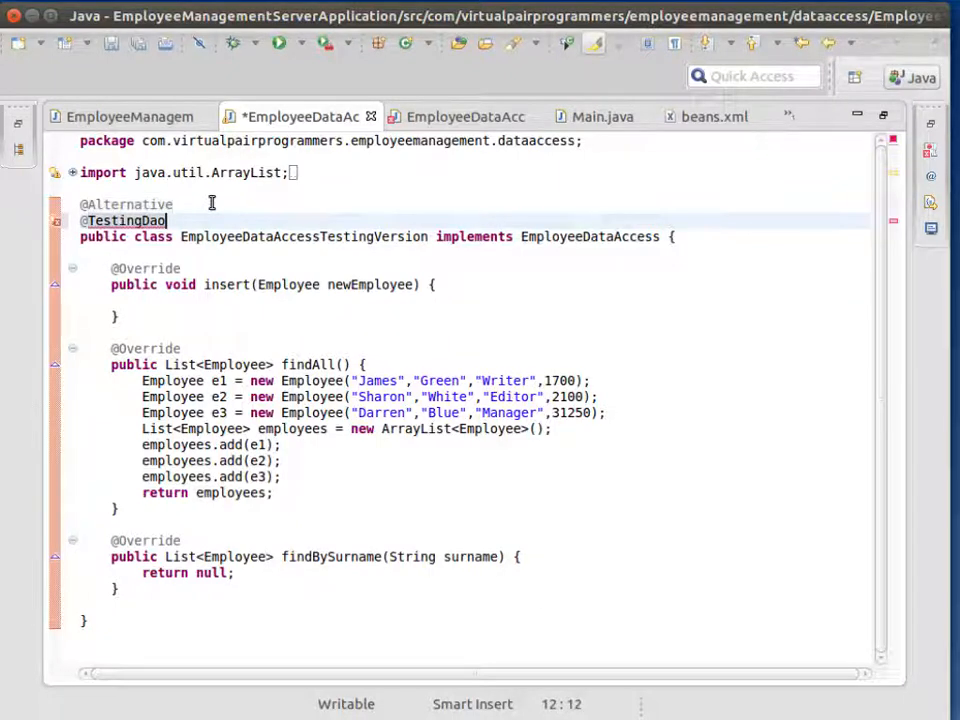
{"action": "key", "text": "ctrl+s"}
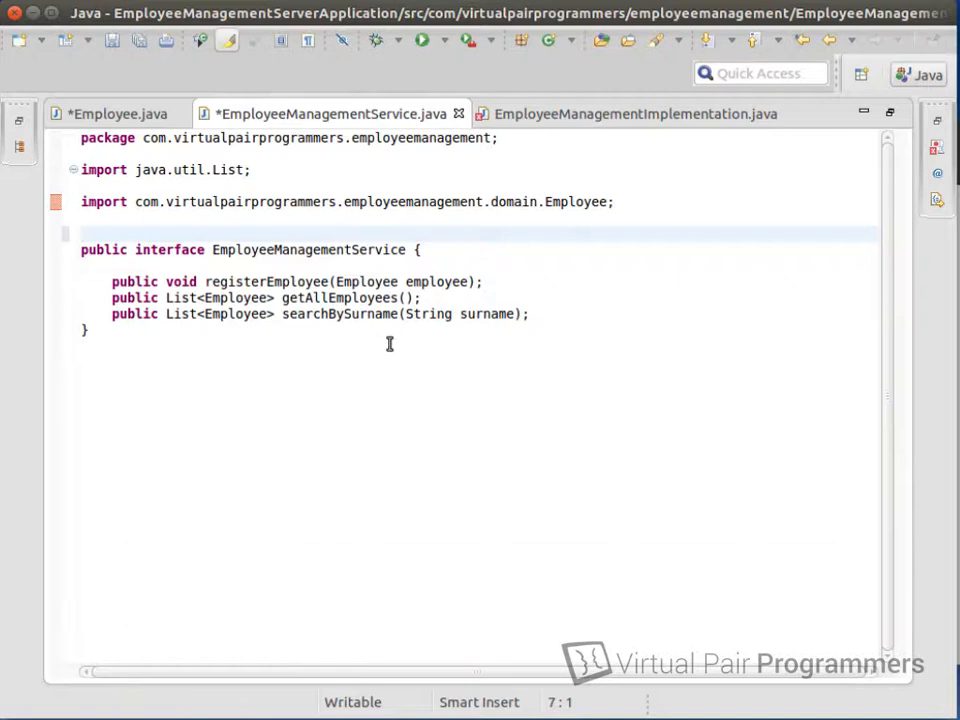
{"action": "type", "text": "@Remote"}
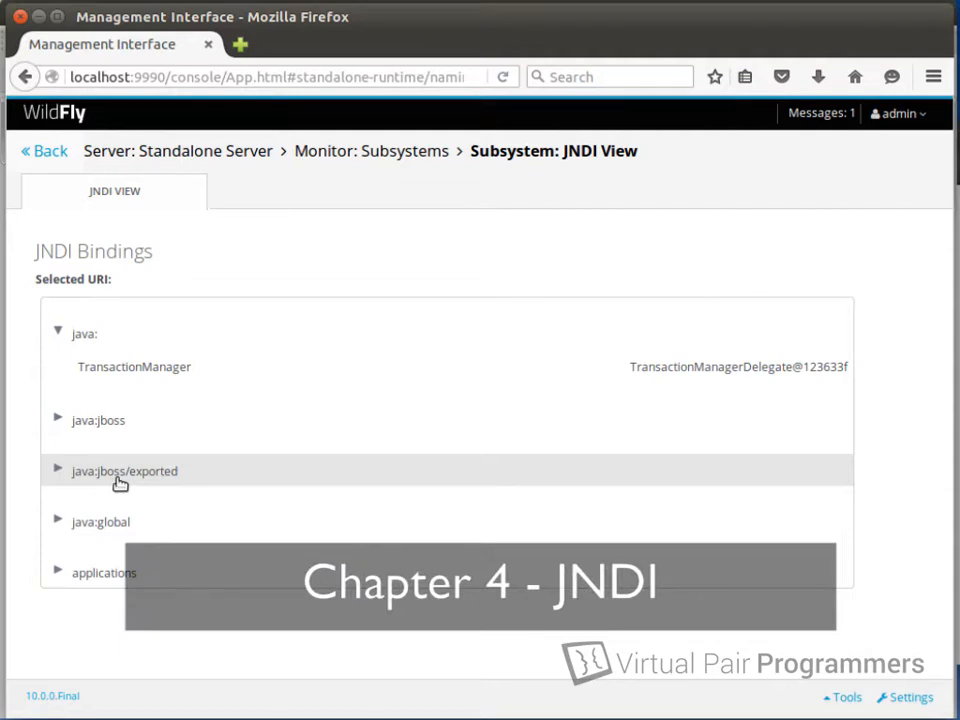
{"action": "mouse_move", "coordinate": [144, 544]}
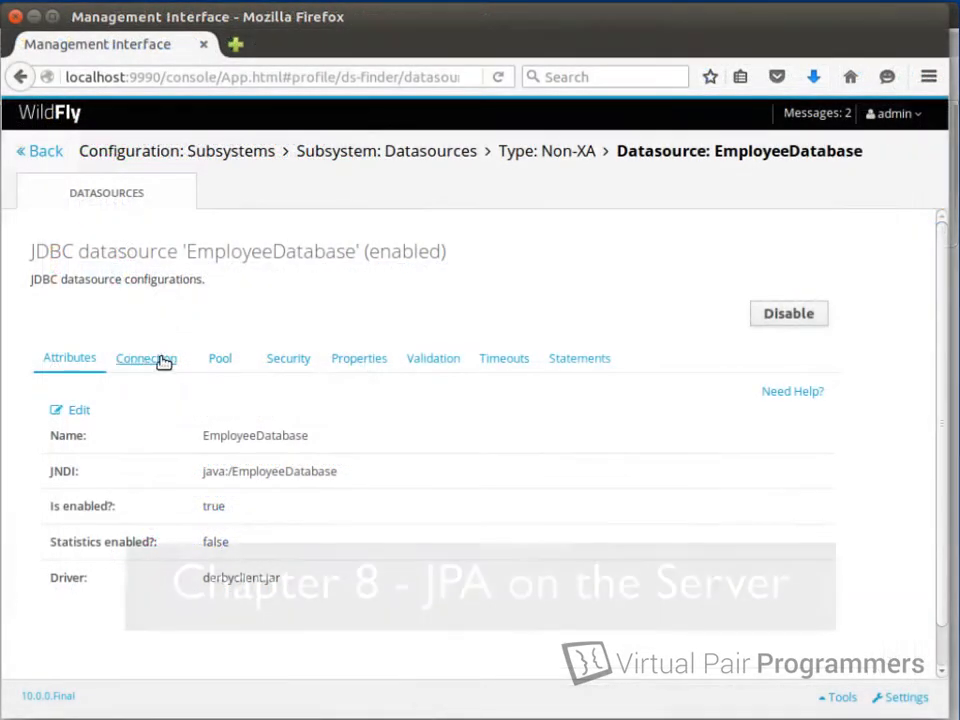
Step: View the EmployeeDatabase datasource's Derby connection URL and run Test Connection on it
{"action": "left_click", "coordinate": [146, 358]}
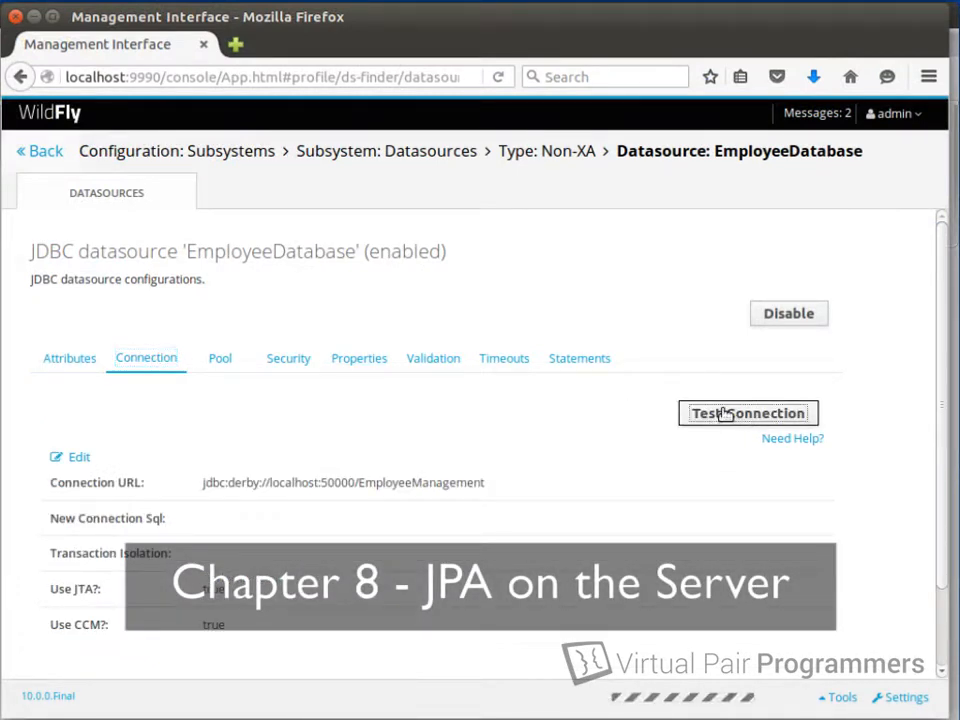
{"action": "left_click", "coordinate": [748, 412]}
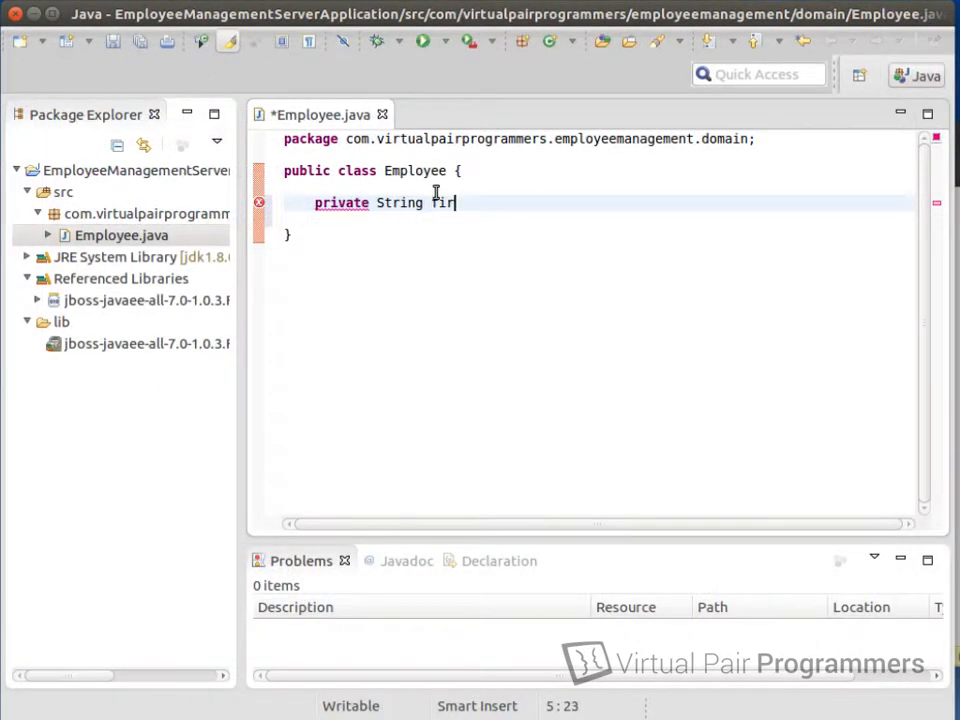
Step: Declare private String fields firstName, surname and jobRole in Employee, and start a fourth private field
{"action": "type", "text": "stName;"}
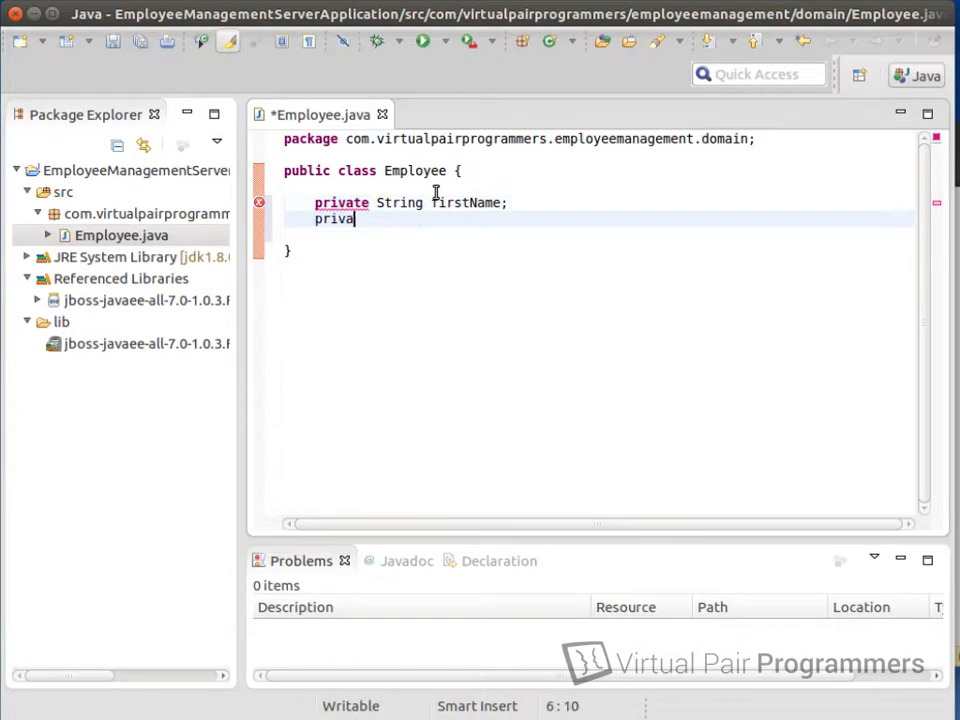
{"action": "type", "text": "te String"}
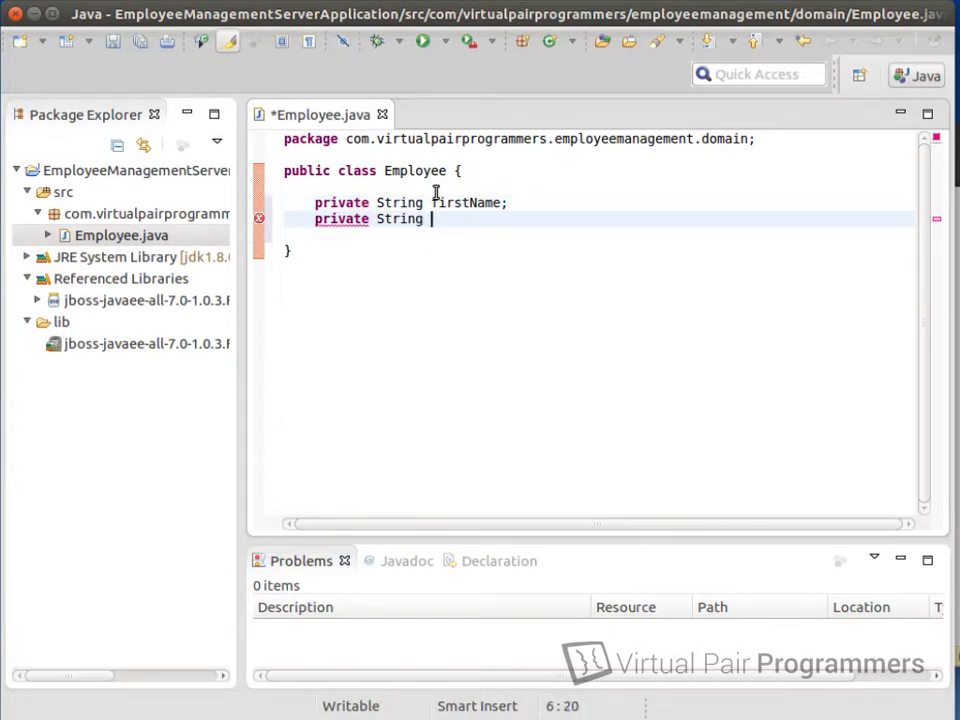
{"action": "type", "text": "surname;"}
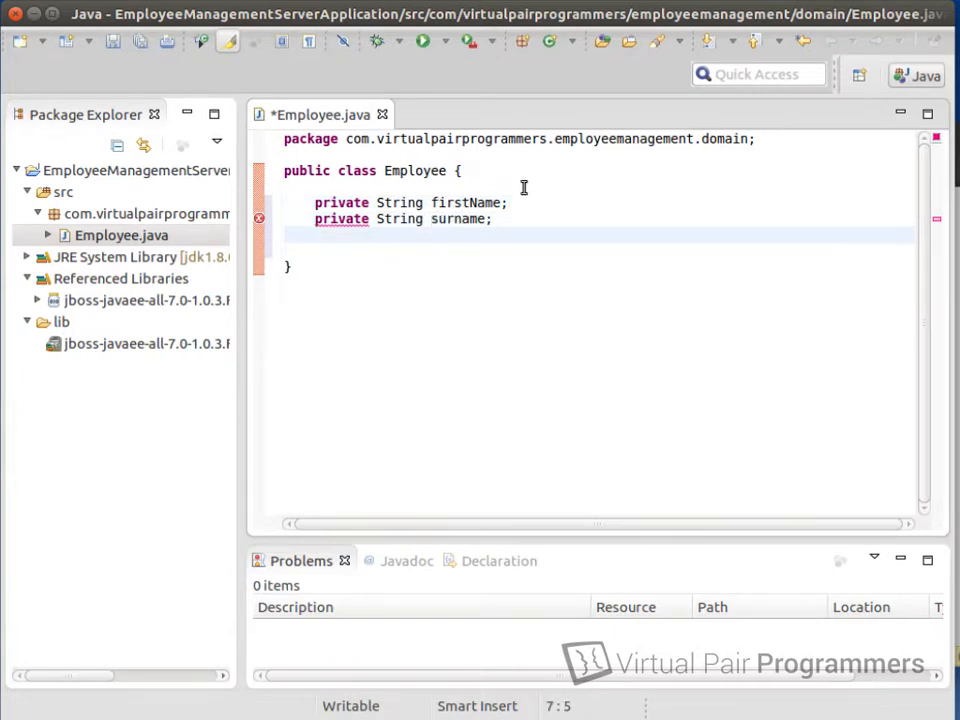
{"action": "type", "text": "p"}
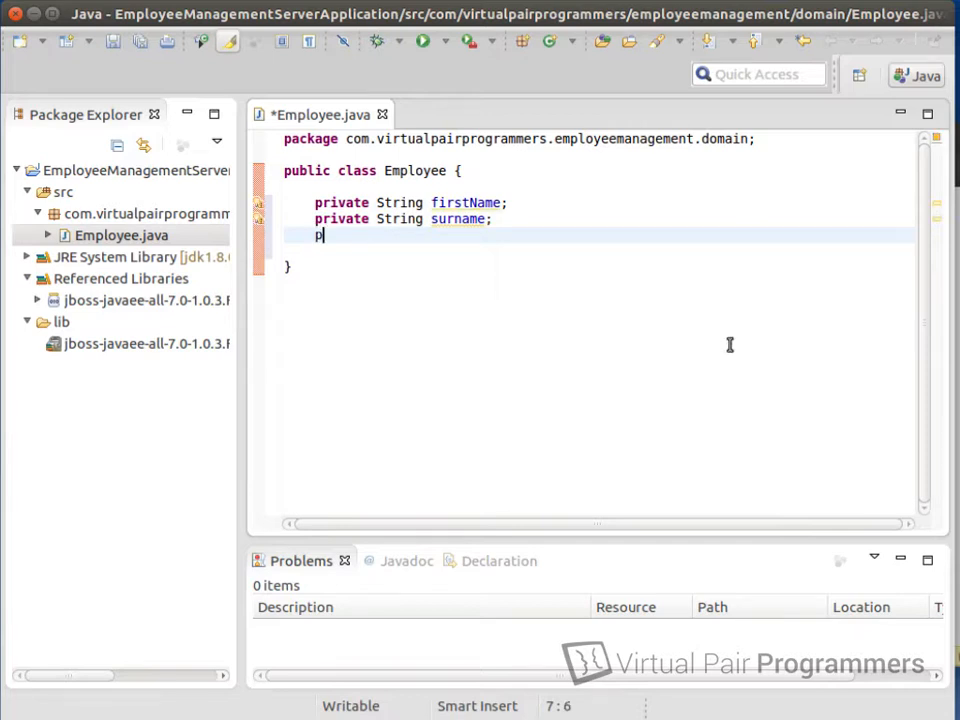
{"action": "type", "text": "riva"}
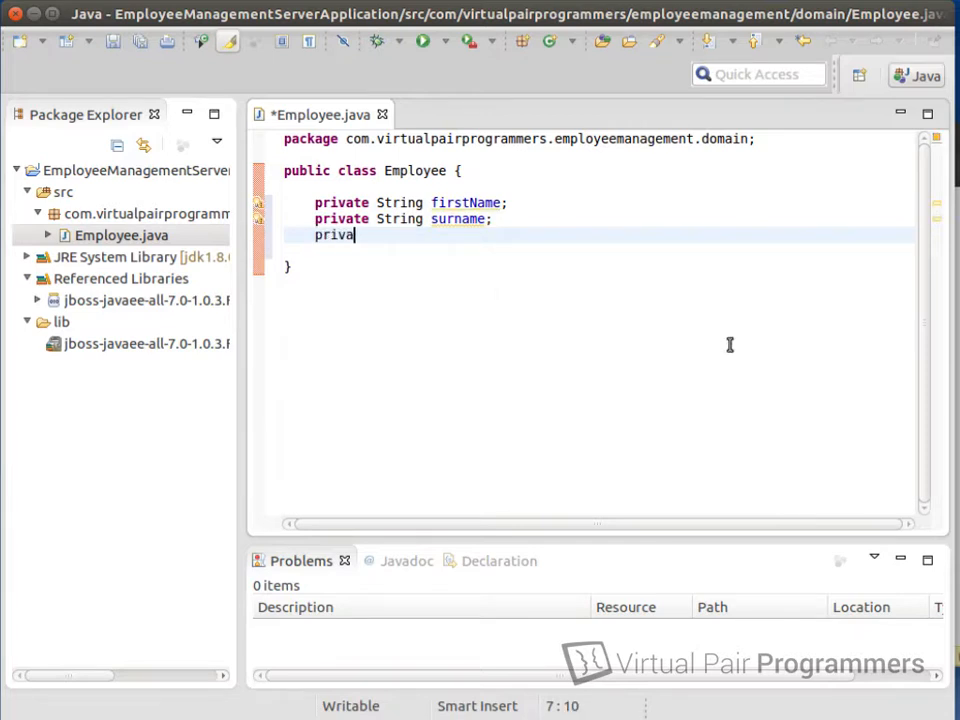
{"action": "type", "text": "te String jobRole;"}
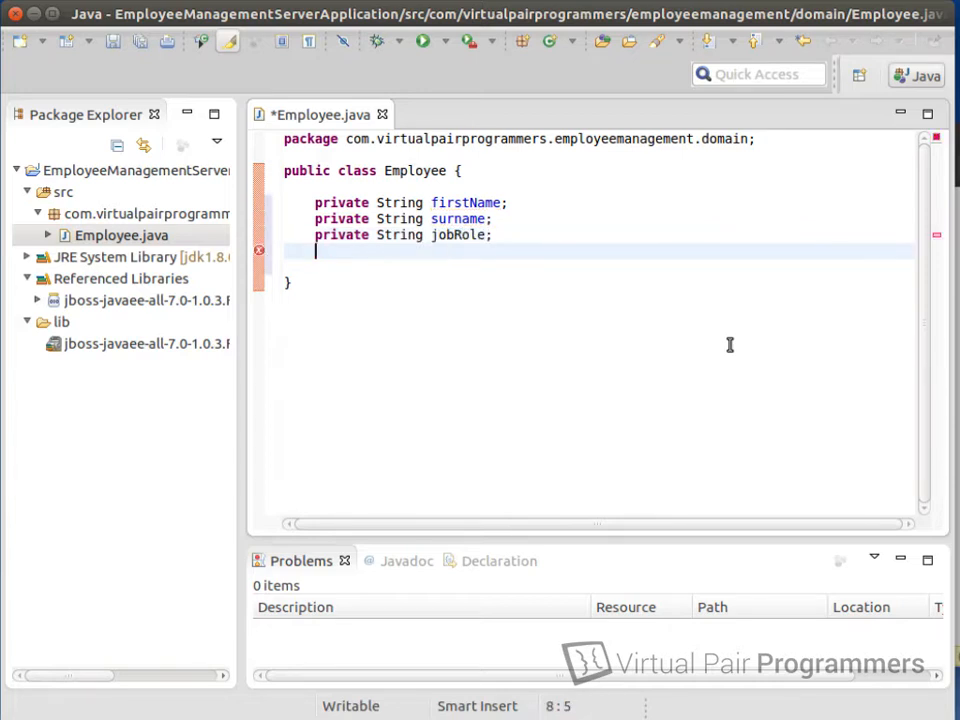
{"action": "type", "text": "private"}
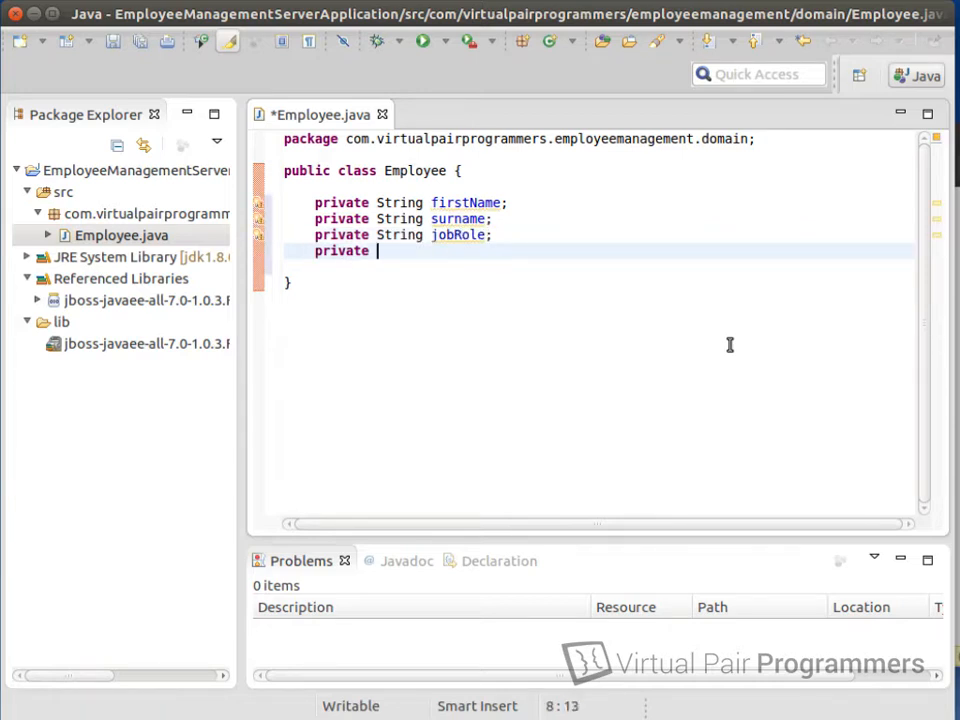